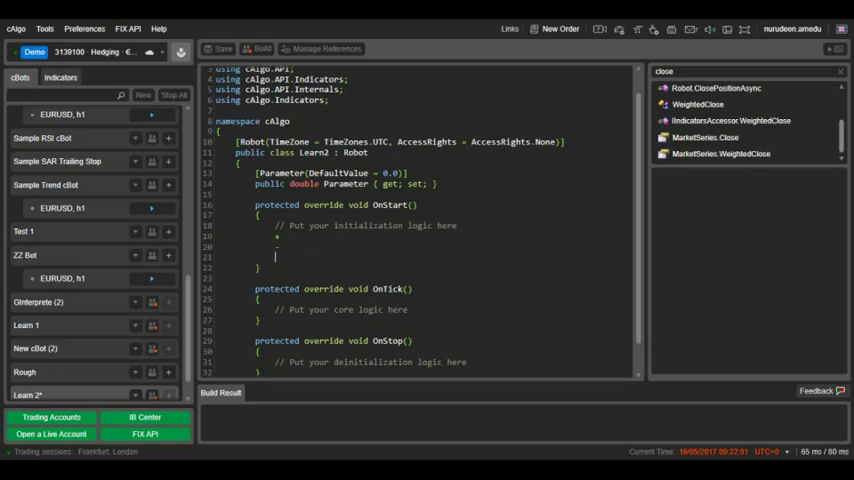
# Clear the stray lines under the initialization comment in OnStart, leaving one empty line
pyautogui.press('Enter')
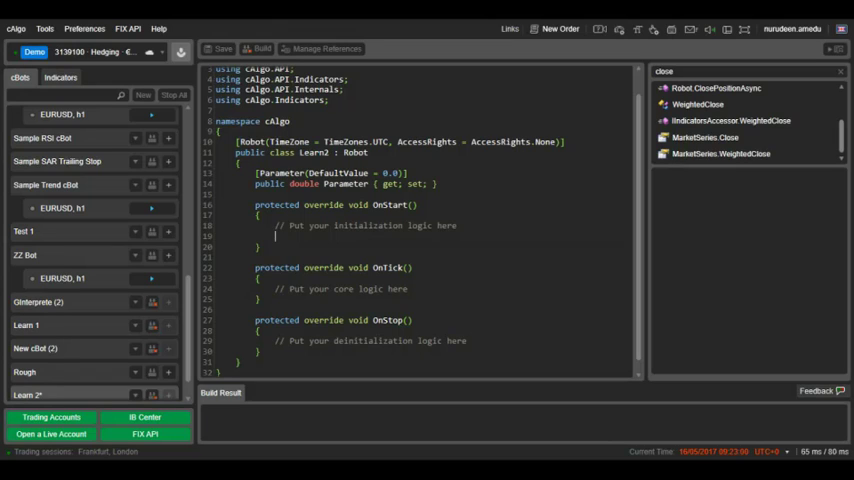
# Type the start of the declaration 'double average =' in OnStart
pyautogui.write('dou')
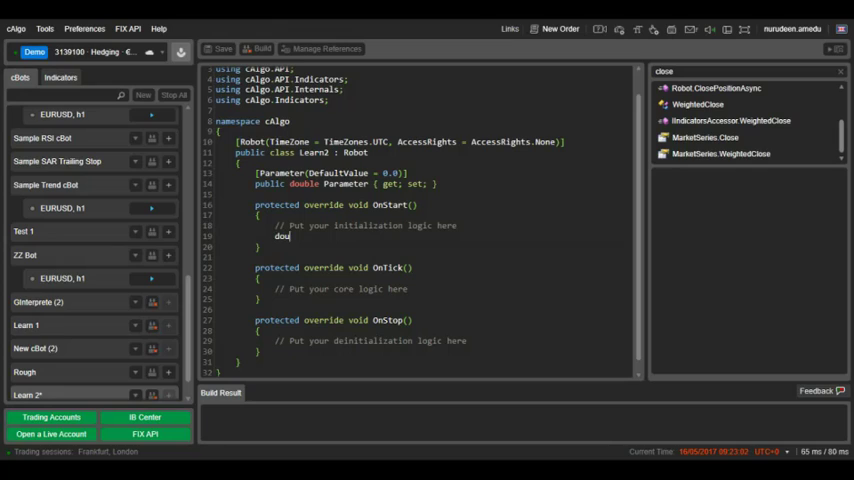
pyautogui.write('ble')
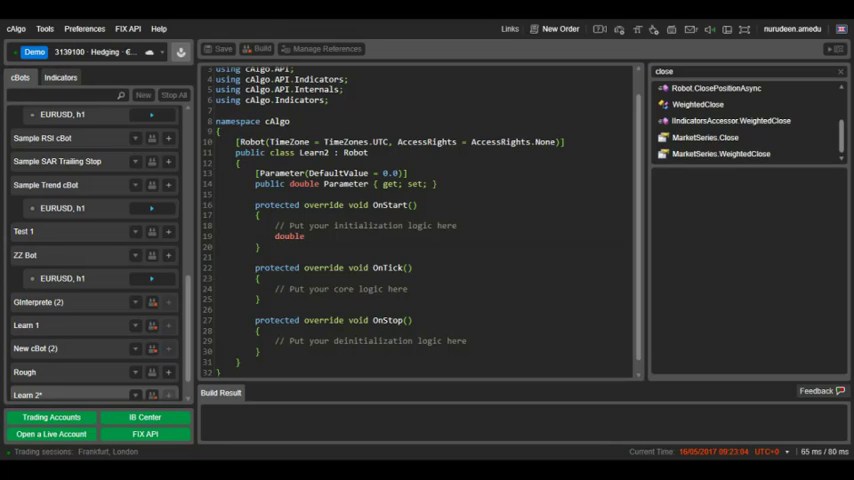
pyautogui.write('ava')
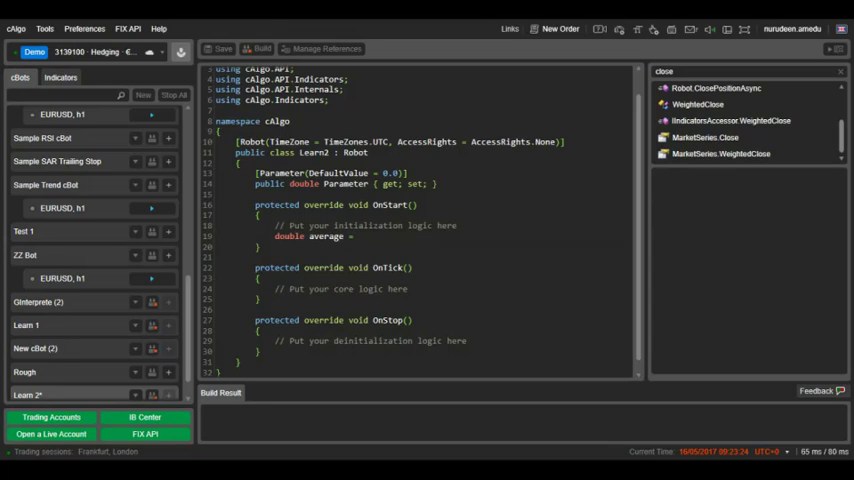
pyautogui.click(356, 236)
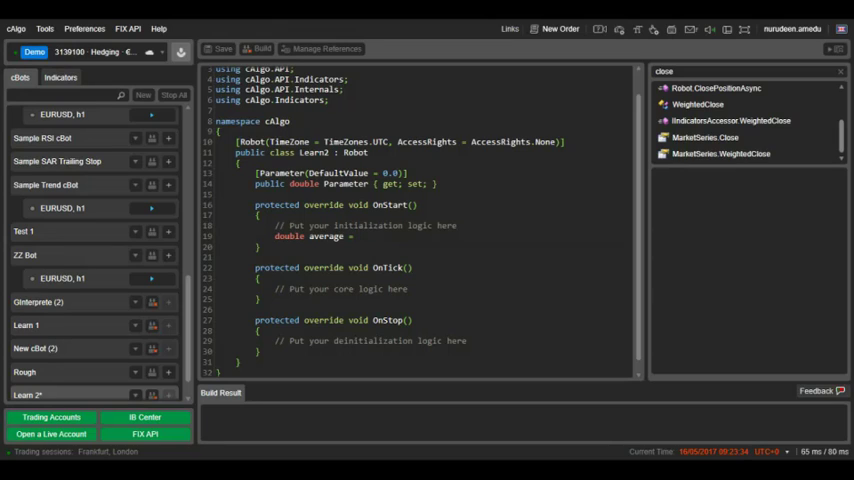
# Write MarketSeries.Close.Last(1) as the first term of average
pyautogui.click(357, 236)
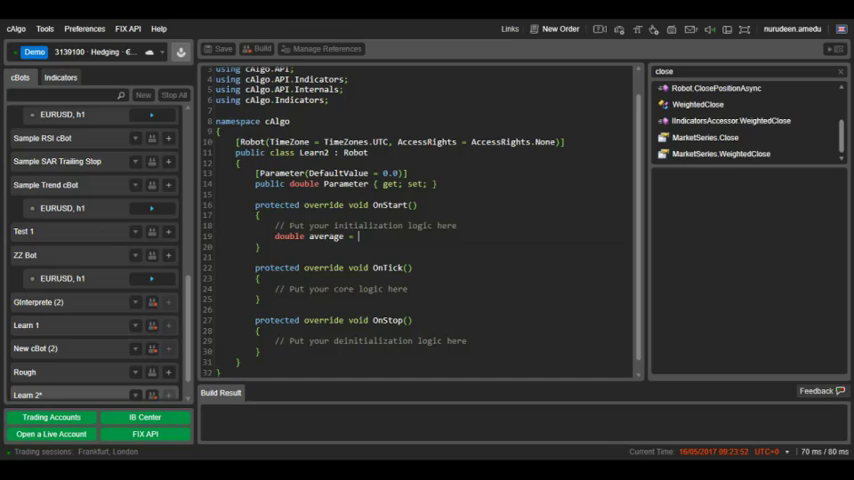
pyautogui.write('M')
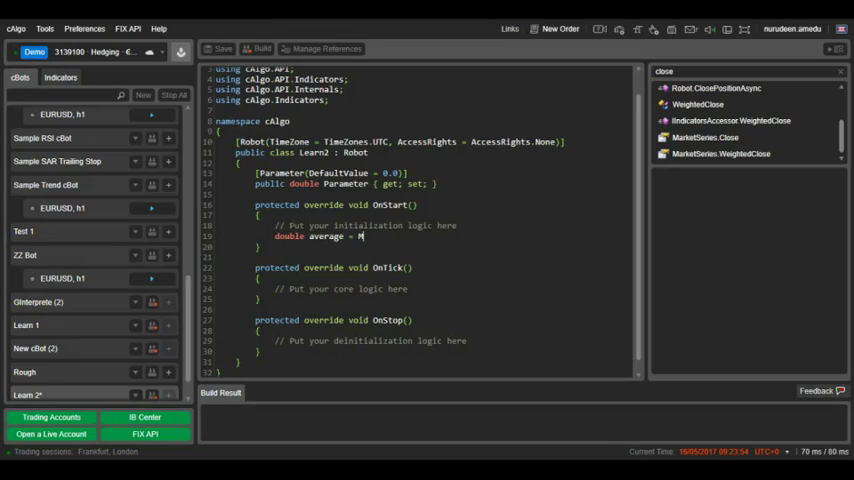
pyautogui.write('arketSeries.Close')
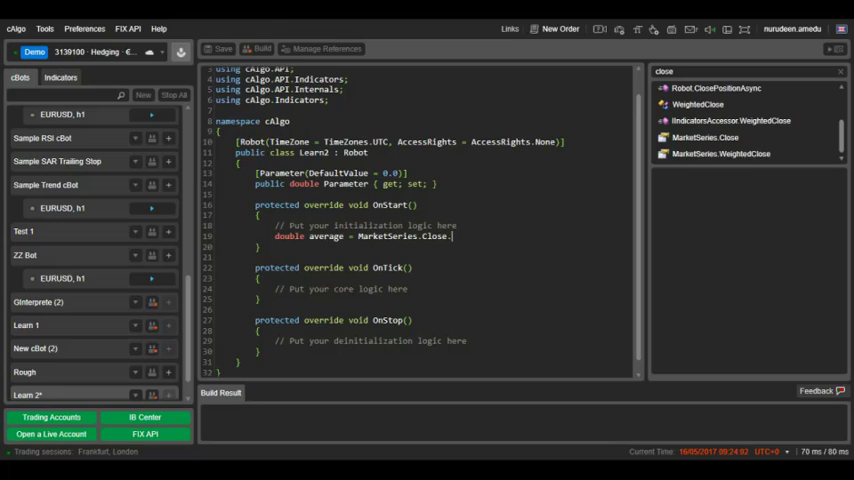
pyautogui.write('.Last')
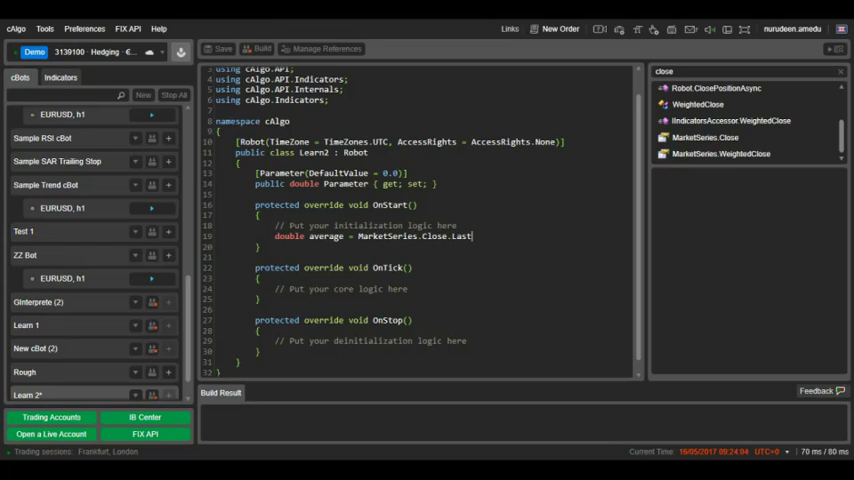
pyautogui.write('90')
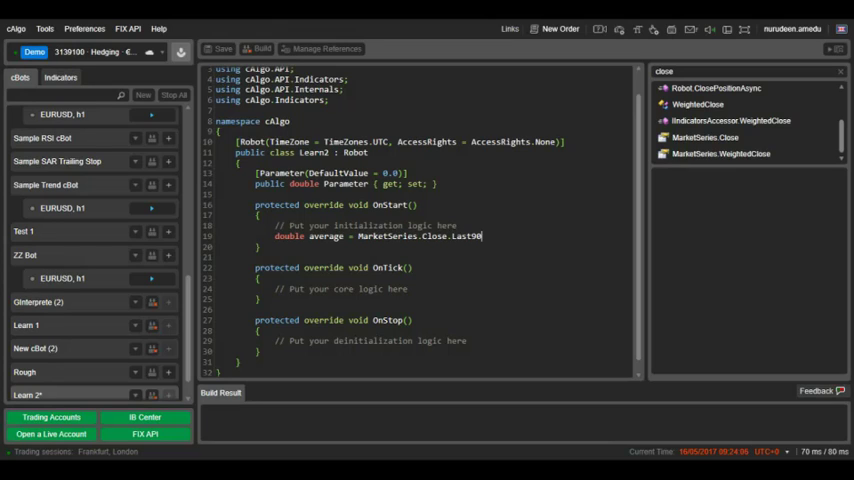
pyautogui.write('()')
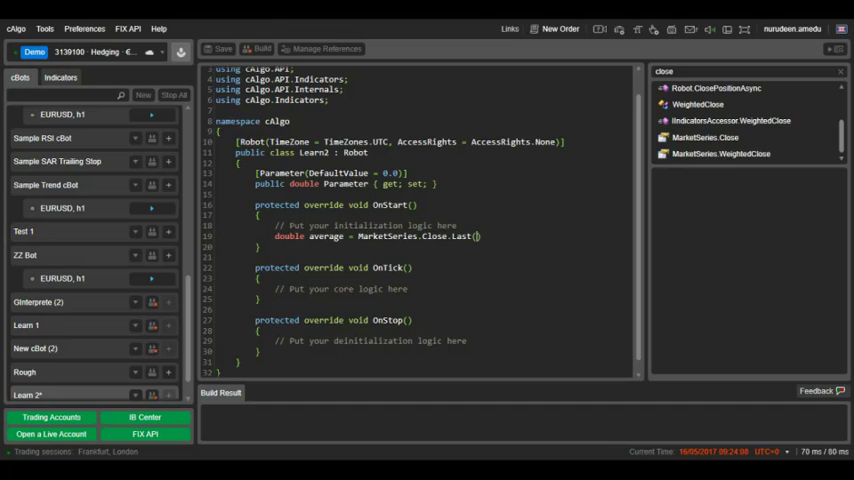
pyautogui.write('1')
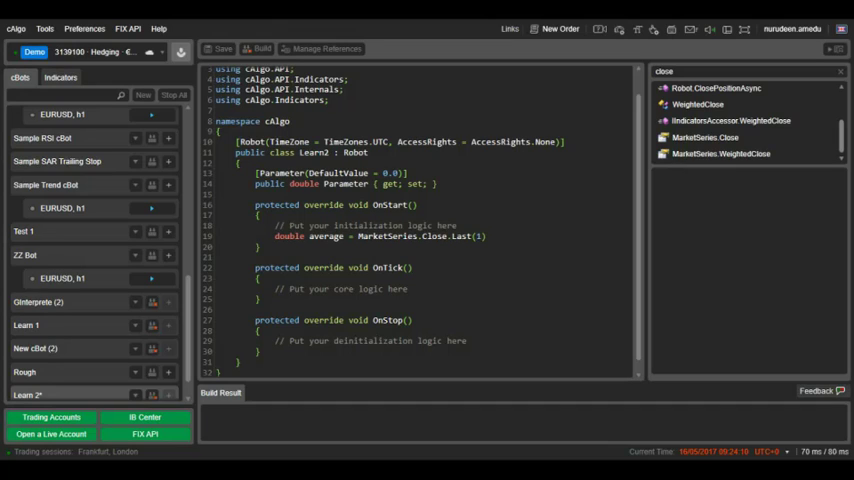
# Add the second term +MarketSeries.Close.Last(2) by reusing the first term
pyautogui.doubleClick(380, 236)
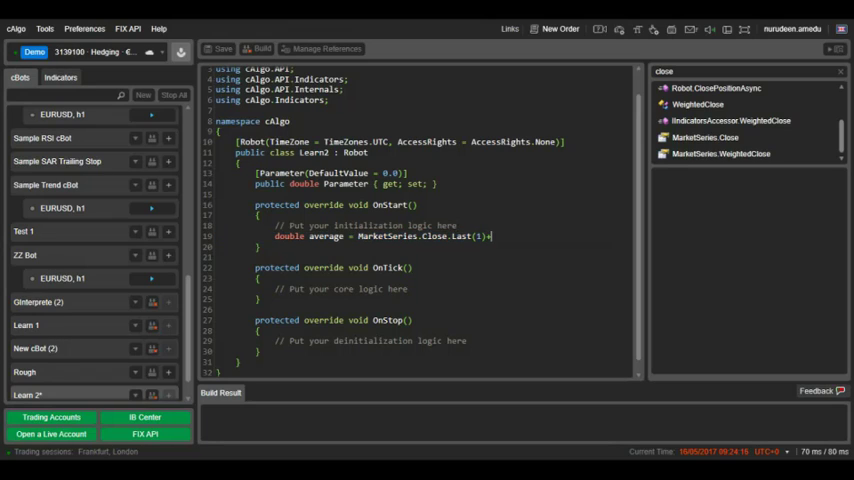
pyautogui.write('+MarketSeries.Close.Last(1)')
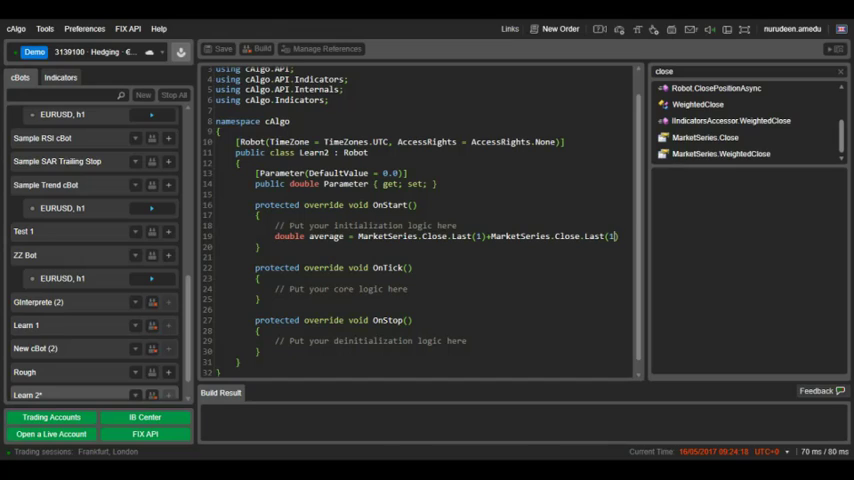
pyautogui.write('2')
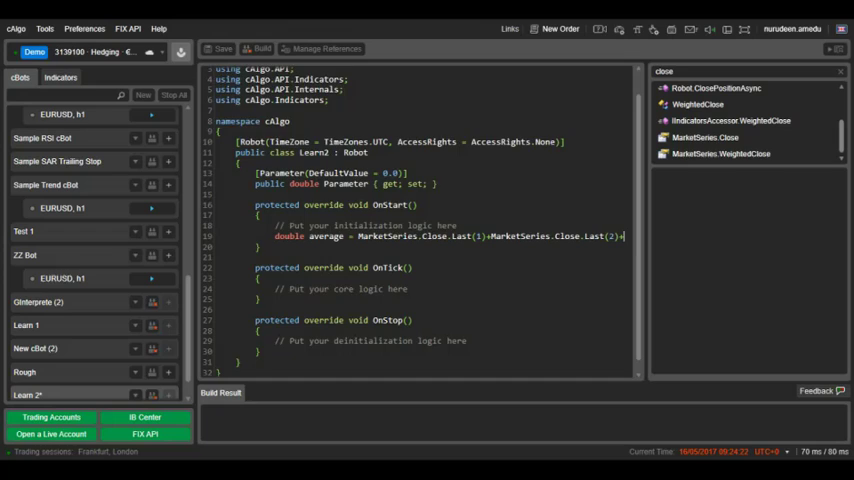
# Extend the sum along line 19 with terms through Last(5)
pyautogui.hscroll(3)
pyautogui.write('MarketSeries.Close.Last(3)+MarketSeries.Close.Last(4)+MarketSeries.Close.Last(1')
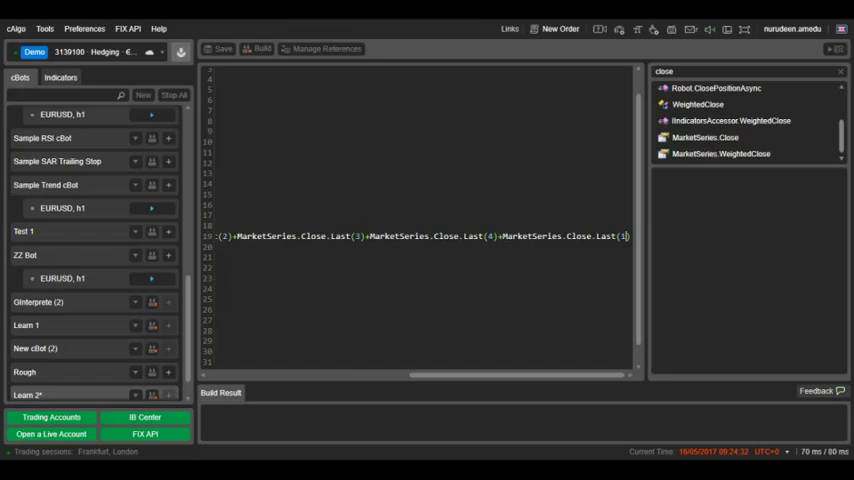
pyautogui.write('5')
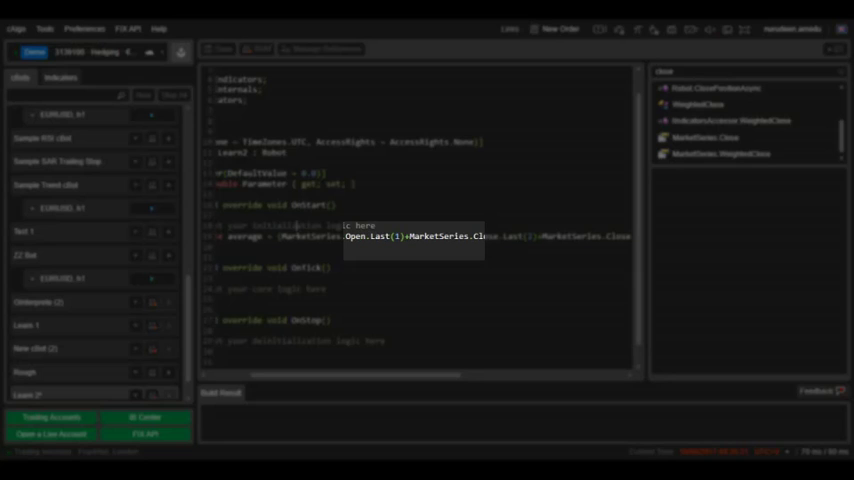
# Select the old 'close' search term in the reference search box to replace it
pyautogui.doubleClick(354, 236)
pyautogui.write('M')
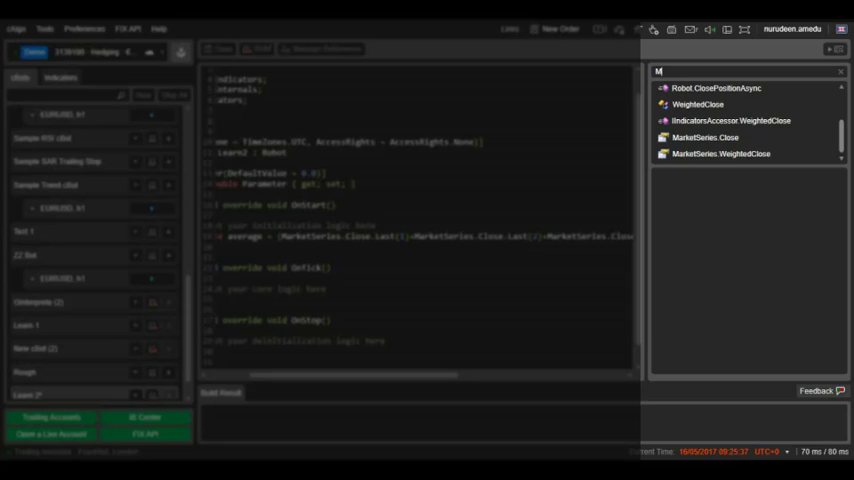
# Search 'Market', open the MarketSeries entry, and scroll to its historical price examples
pyautogui.write('arketSeries')
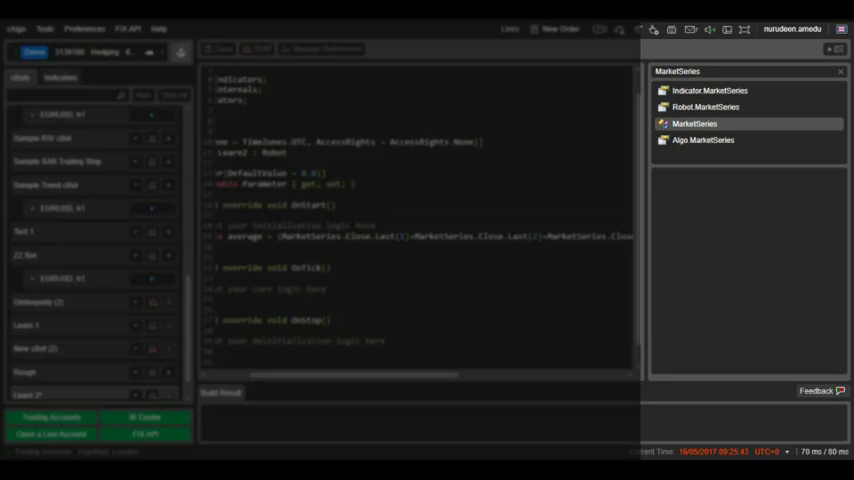
pyautogui.click(694, 123)
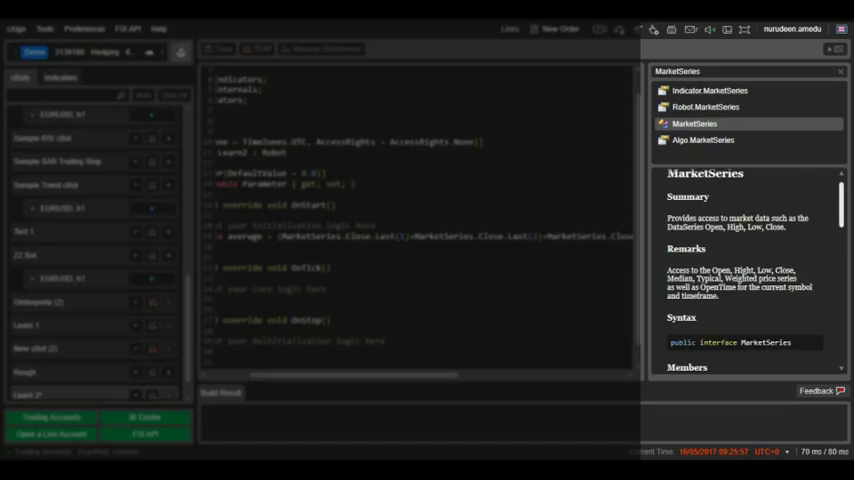
pyautogui.scroll(-3)
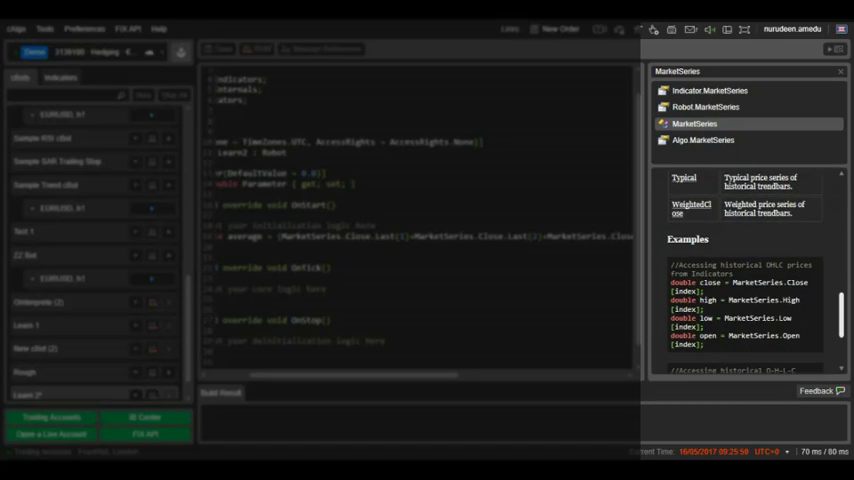
pyautogui.scroll(-3)
pyautogui.write('MarketSeries.Close.')
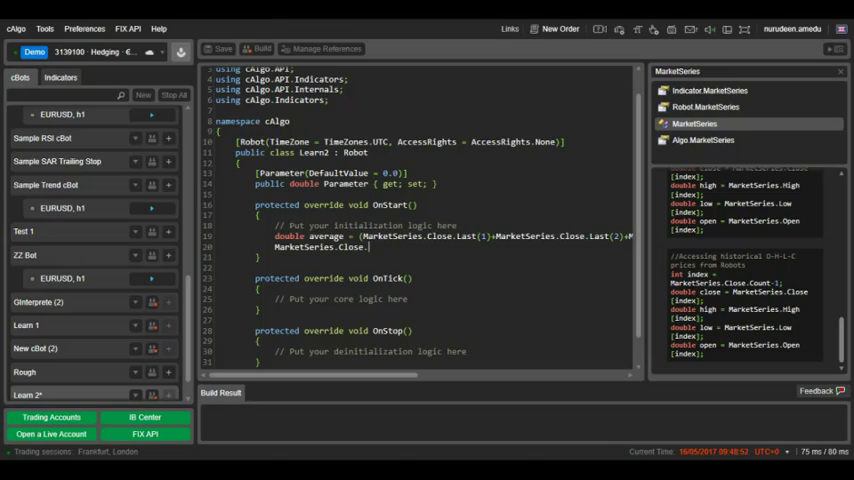
# Type MarketSeries.Close.Last() on line 20 below the average declaration
pyautogui.write('Last()')
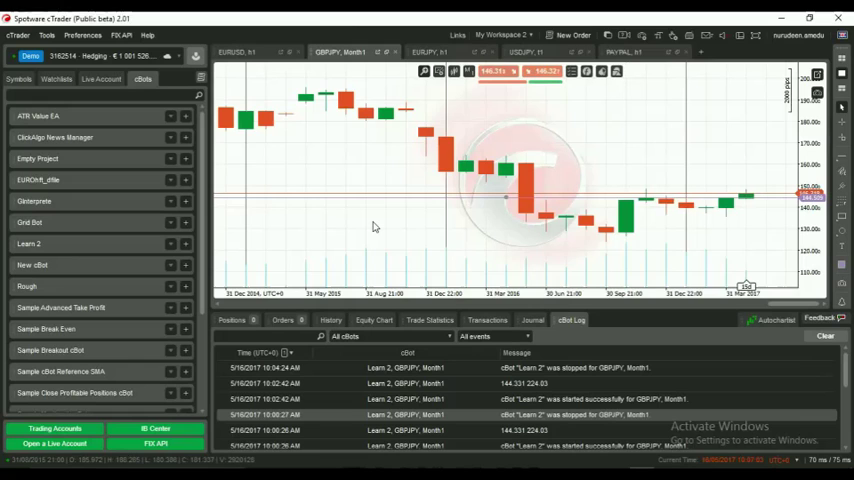
pyautogui.moveTo(389, 222)
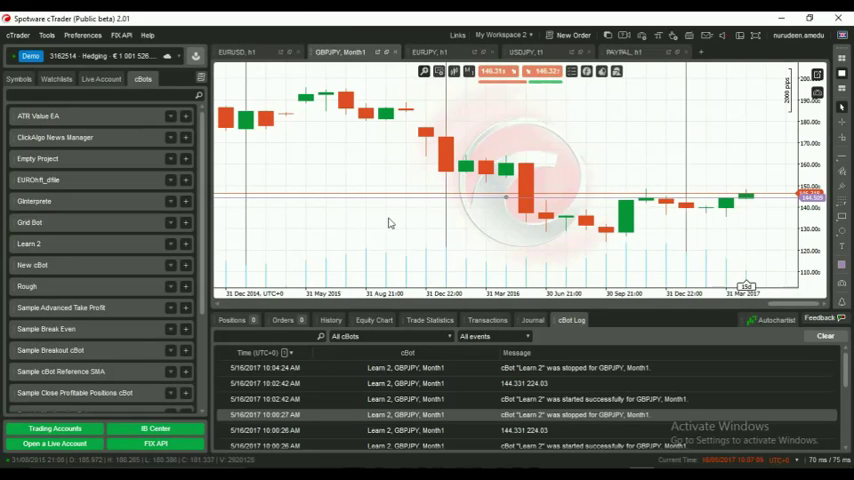
pyautogui.moveTo(618, 257)
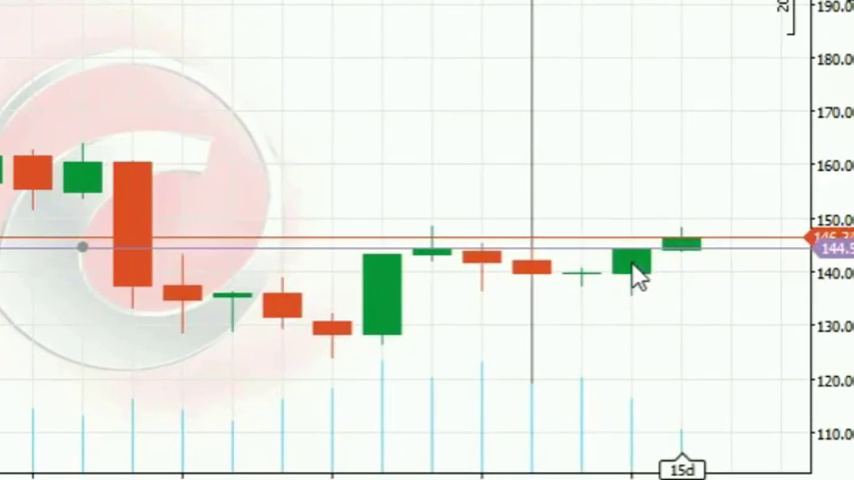
pyautogui.moveTo(632, 262)
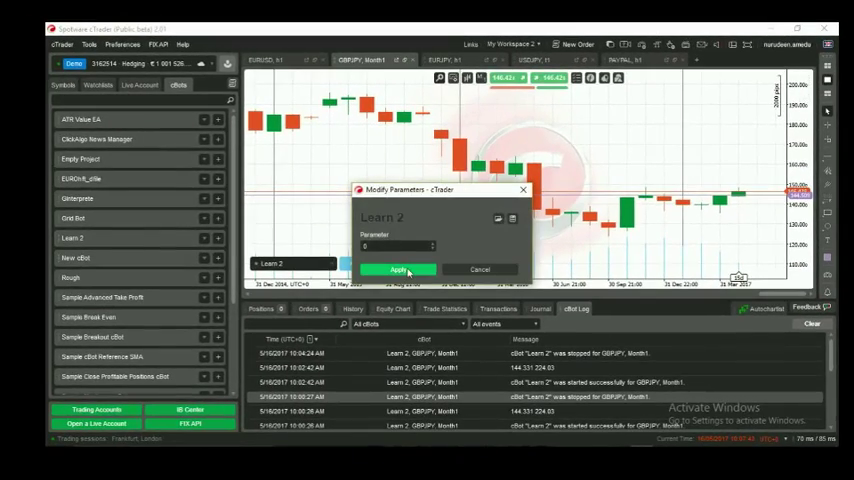
# Start Learn 2 on GBPJPY monthly and check its log for 144.331 224.03
pyautogui.click(397, 269)
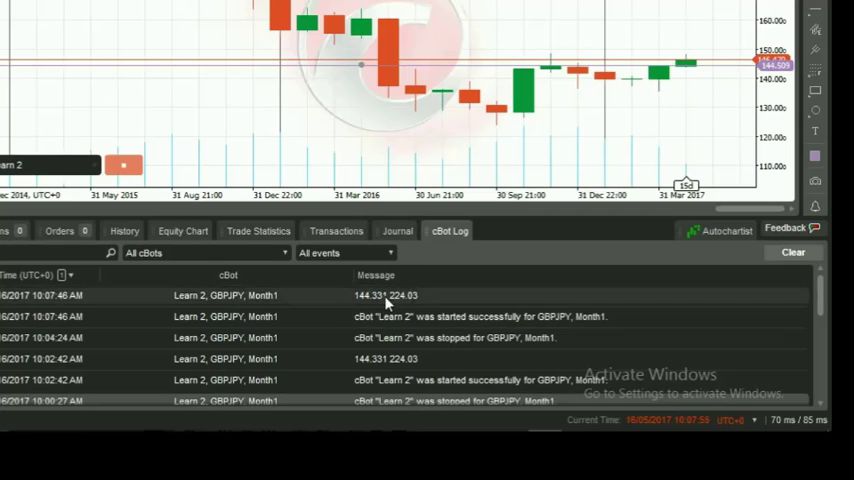
pyautogui.moveTo(193, 167)
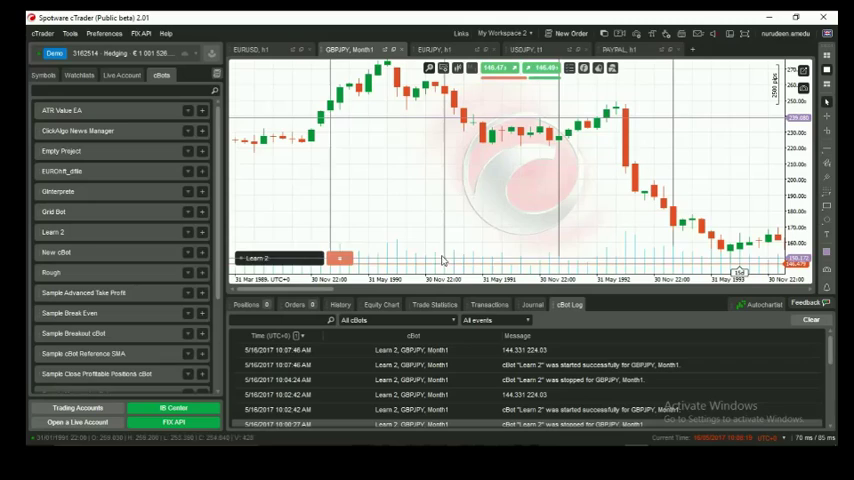
pyautogui.moveTo(405, 135)
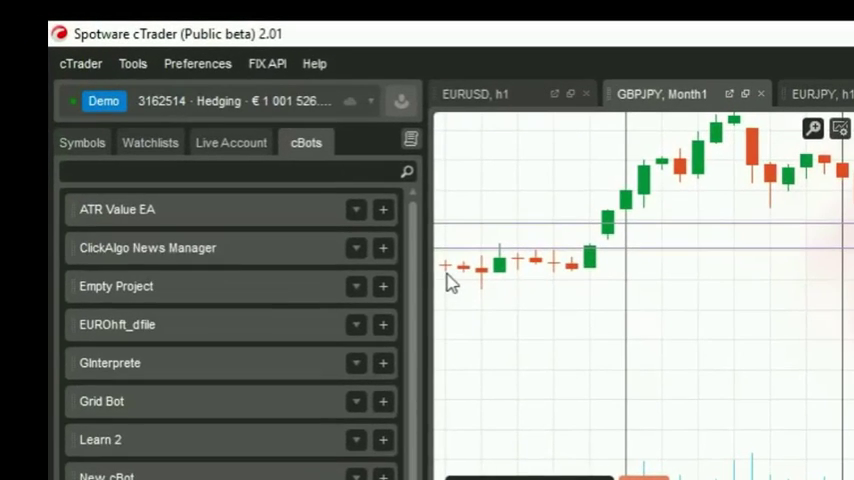
pyautogui.moveTo(535, 278)
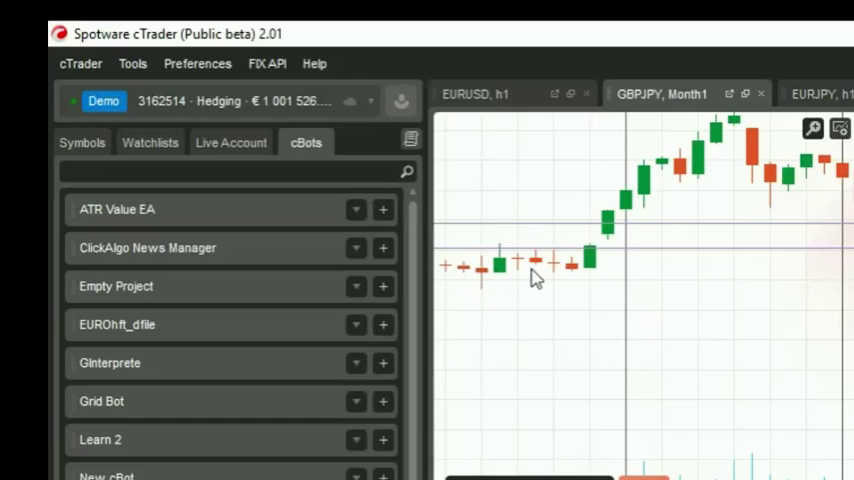
pyautogui.moveTo(501, 315)
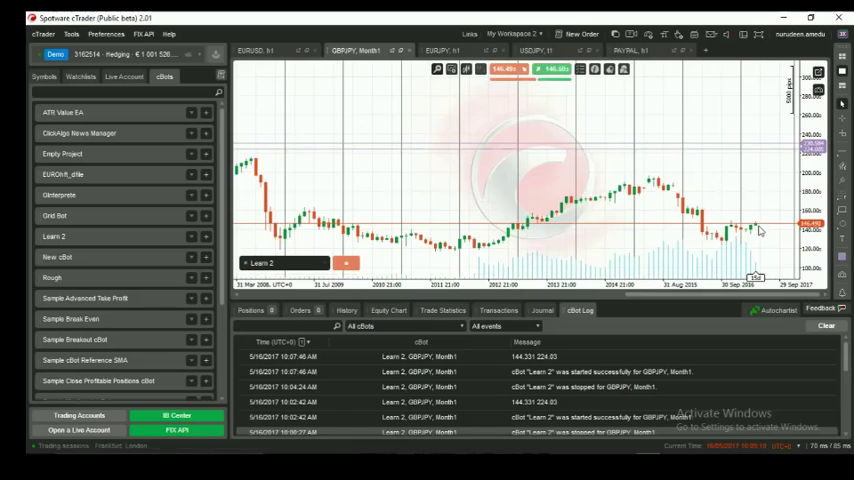
pyautogui.moveTo(757, 229)
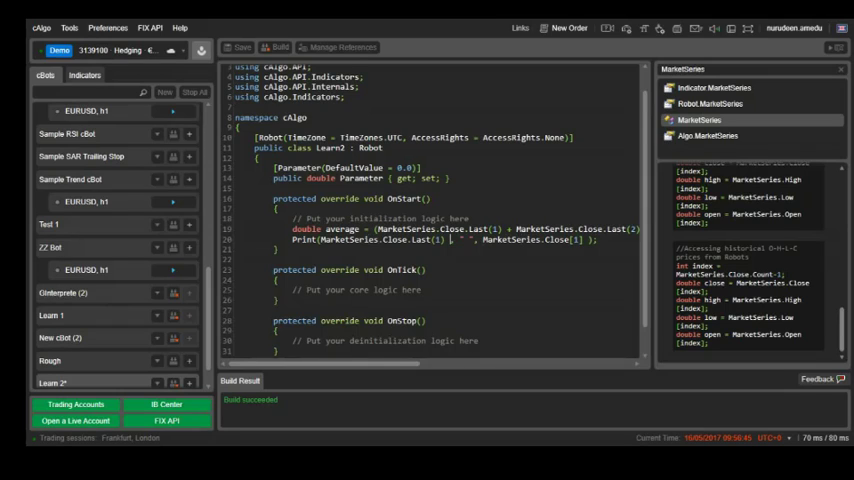
# Edit the arguments of the Print line in OnStart
pyautogui.press('Return')
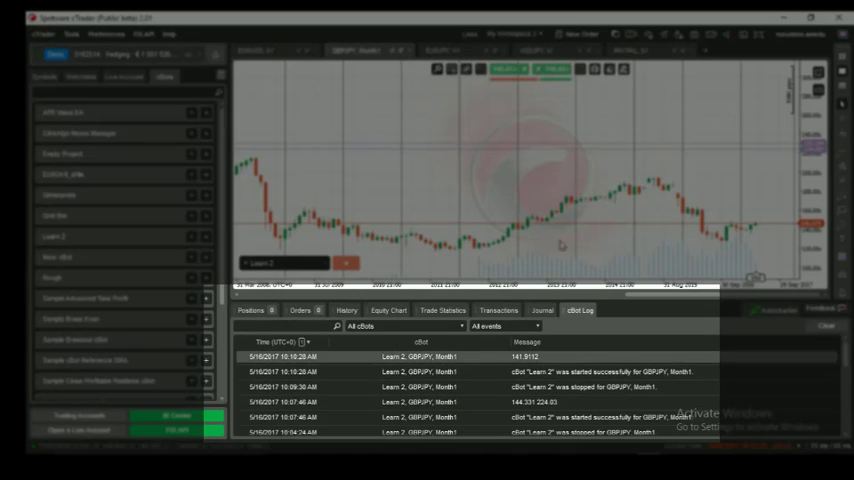
pyautogui.moveTo(457, 84)
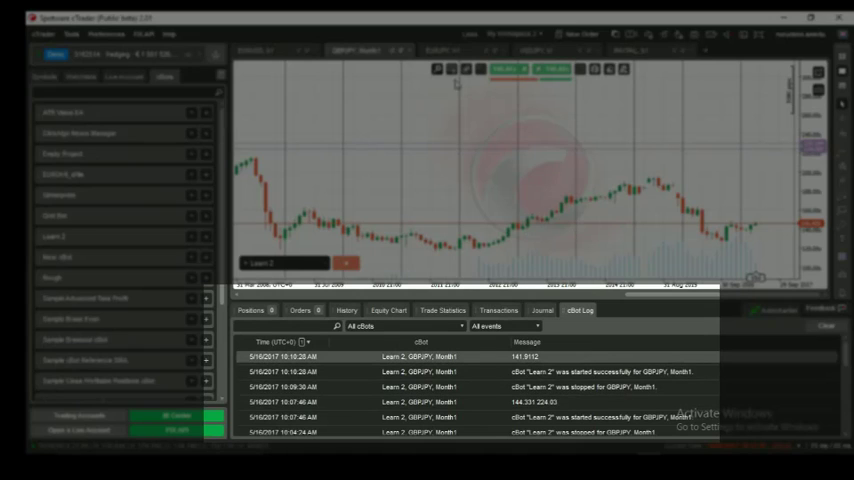
pyautogui.moveTo(603, 246)
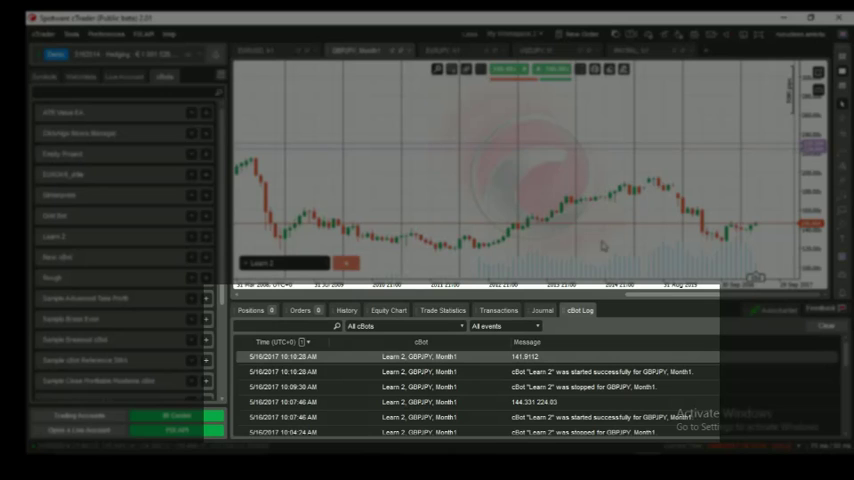
# Compare the logged 141.9112 with the last five GBPJPY monthly candles
pyautogui.click(345, 262)
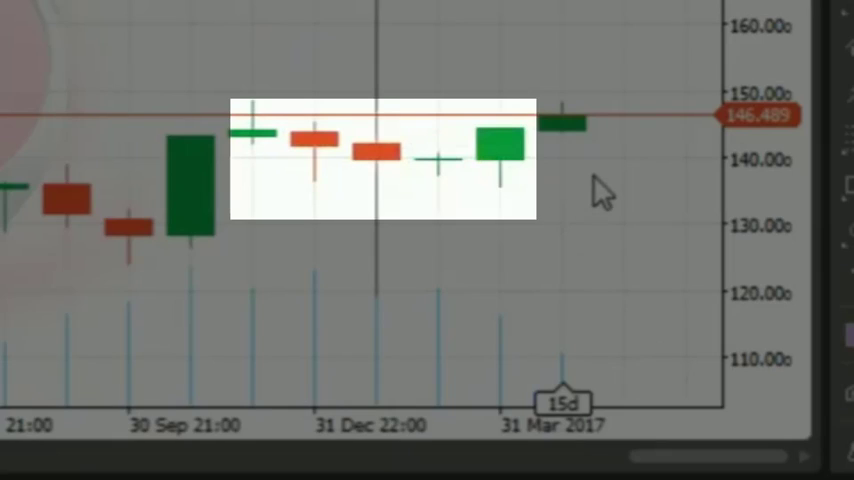
pyautogui.moveTo(460, 305)
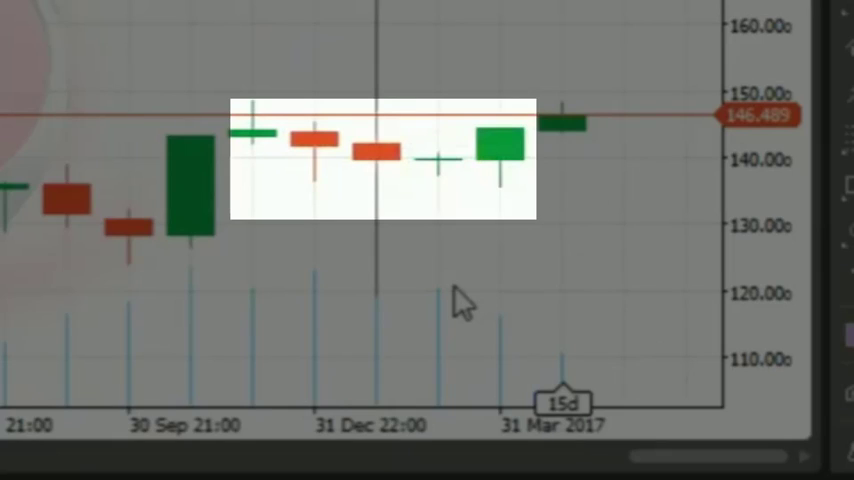
pyautogui.moveTo(500, 160)
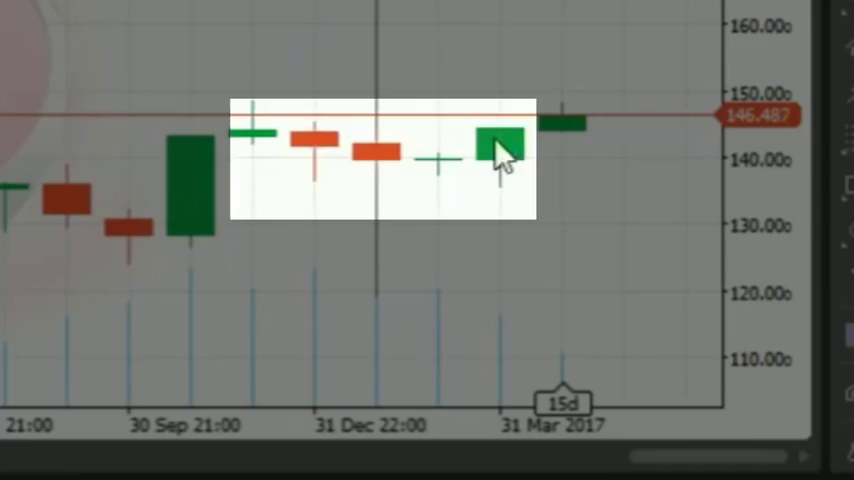